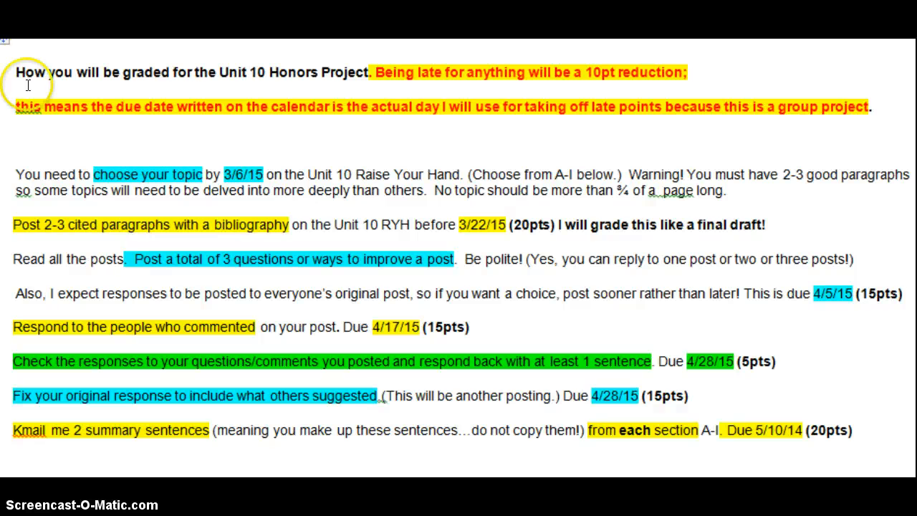
pyautogui.moveTo(13, 94)
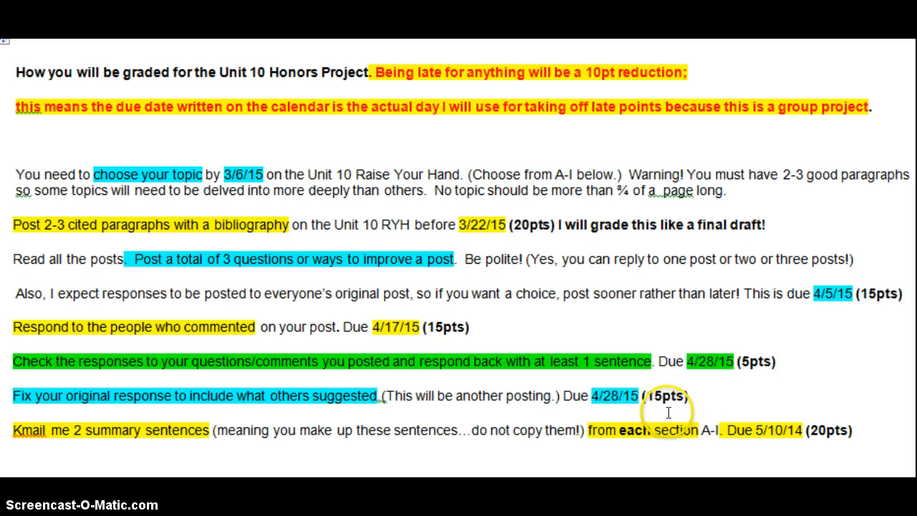
pyautogui.moveTo(16, 134)
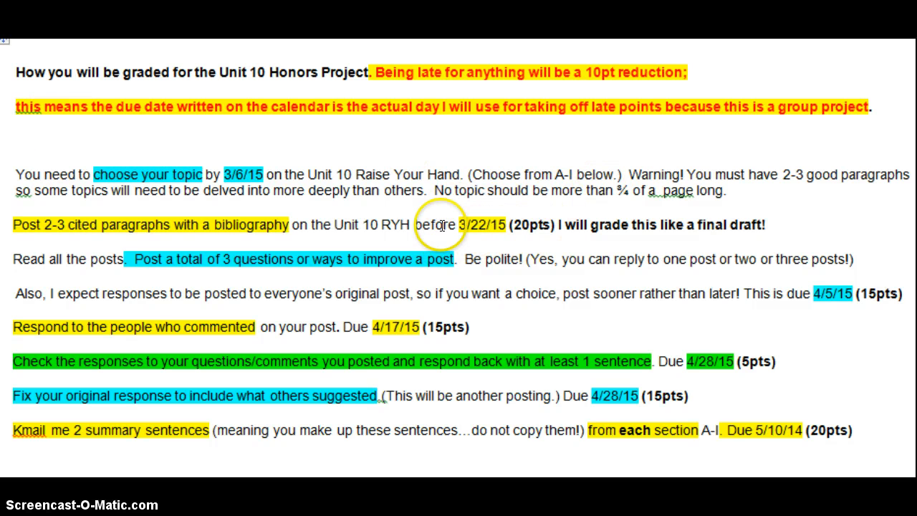
pyautogui.moveTo(510, 226)
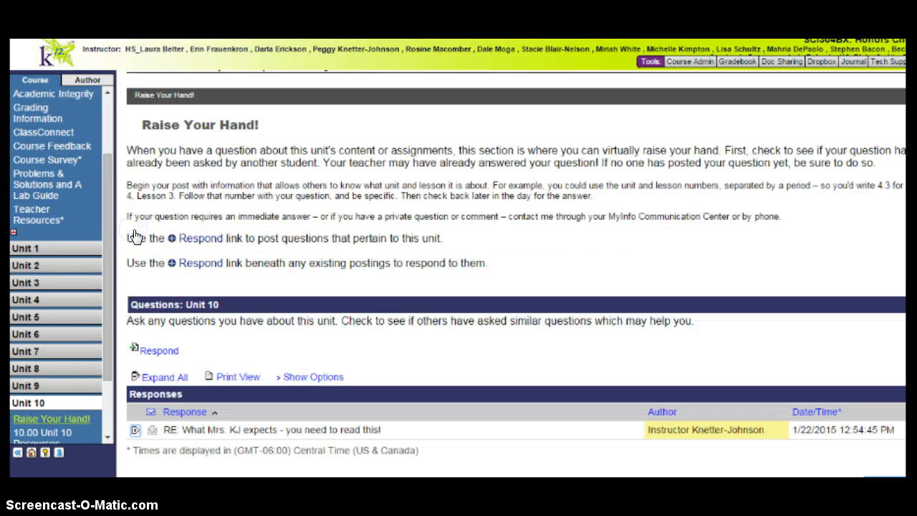
pyautogui.moveTo(56, 417)
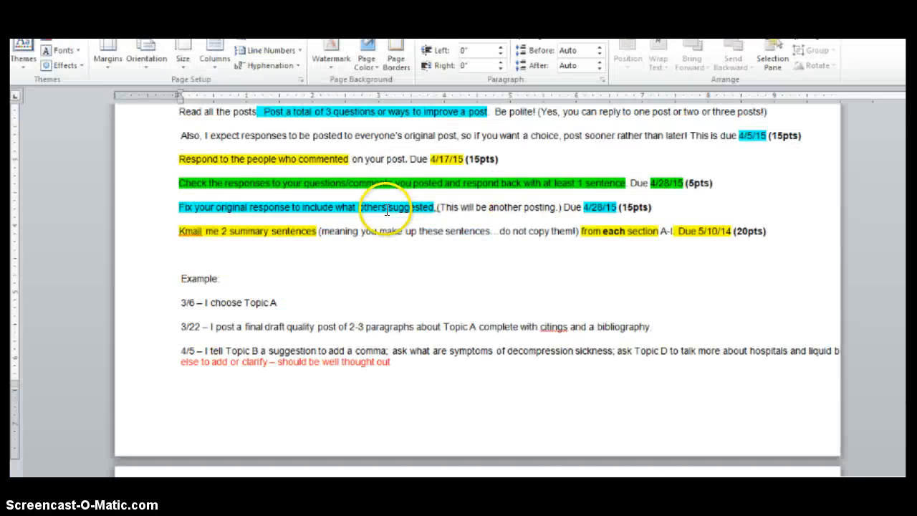
pyautogui.scroll(-3)
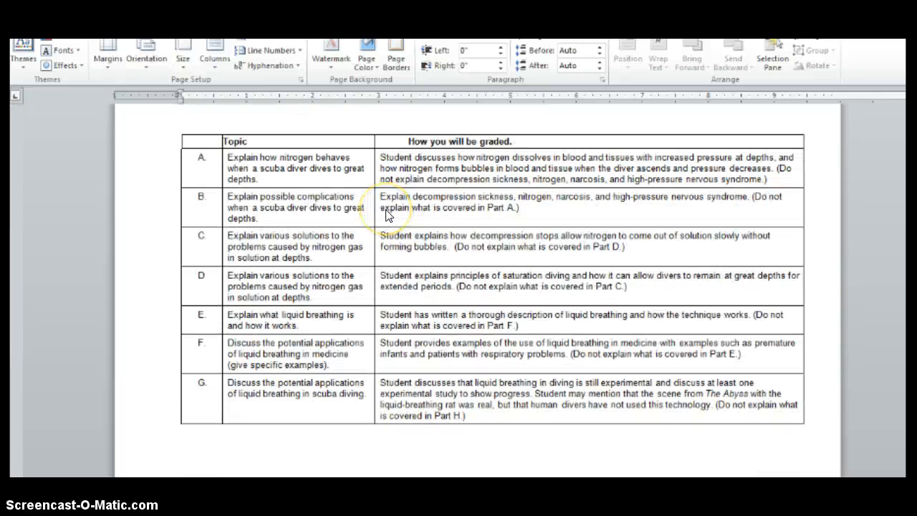
pyautogui.scroll(-3)
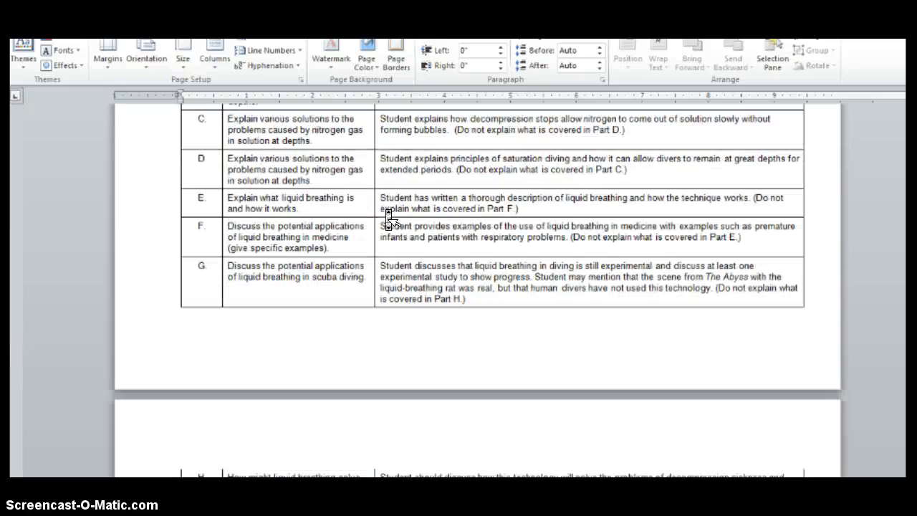
pyautogui.scroll(-3)
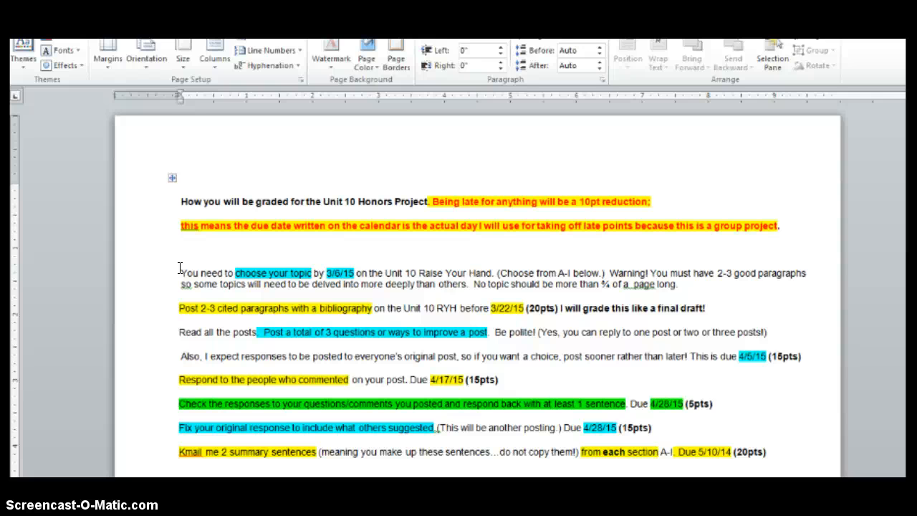
pyautogui.scroll(-3)
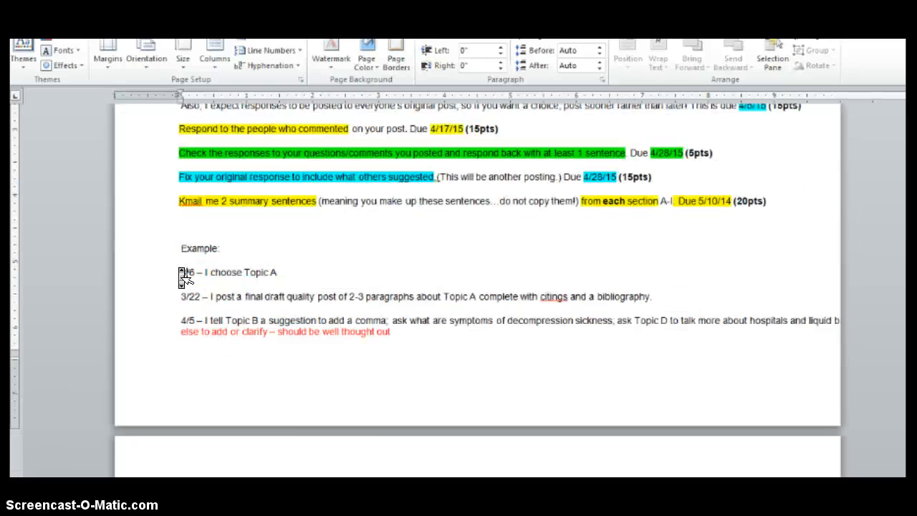
pyautogui.scroll(-3)
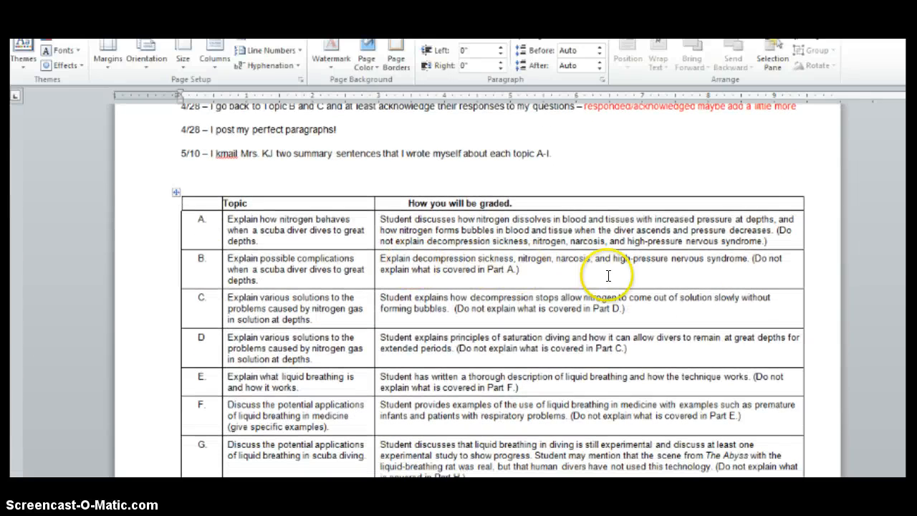
pyautogui.scroll(-3)
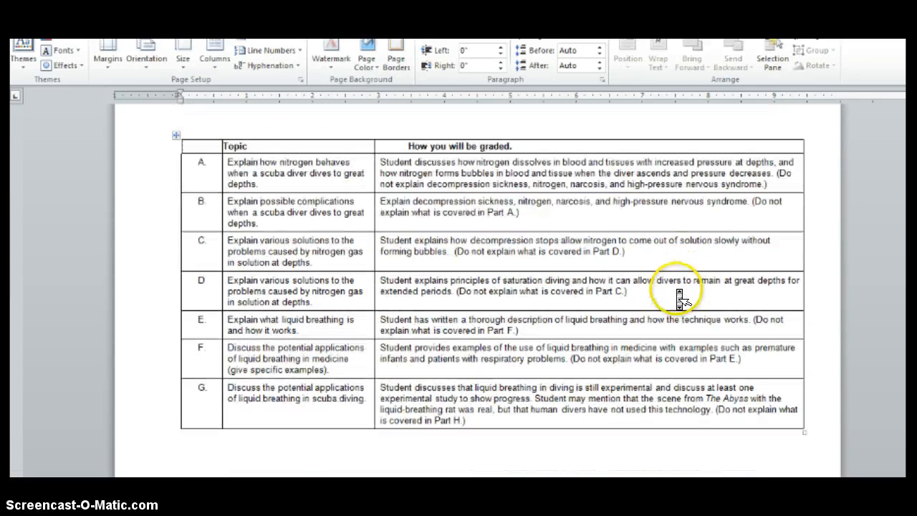
pyautogui.scroll(-3)
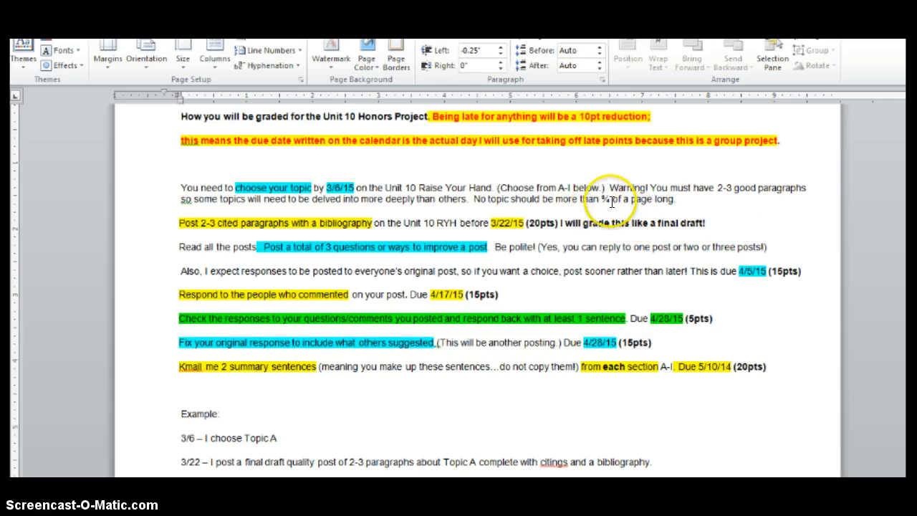
pyautogui.moveTo(719, 212)
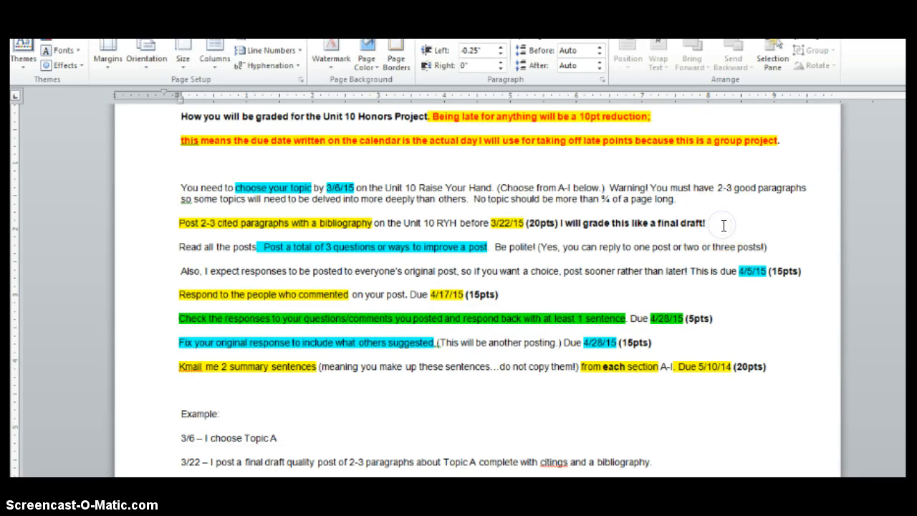
pyautogui.write('(1).')
pyautogui.write('1. ')
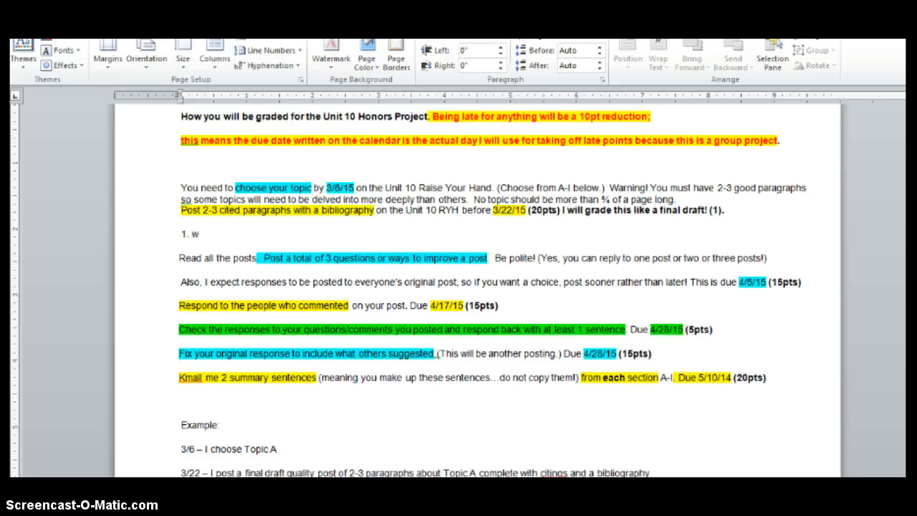
pyautogui.write('ww.educannon.com')
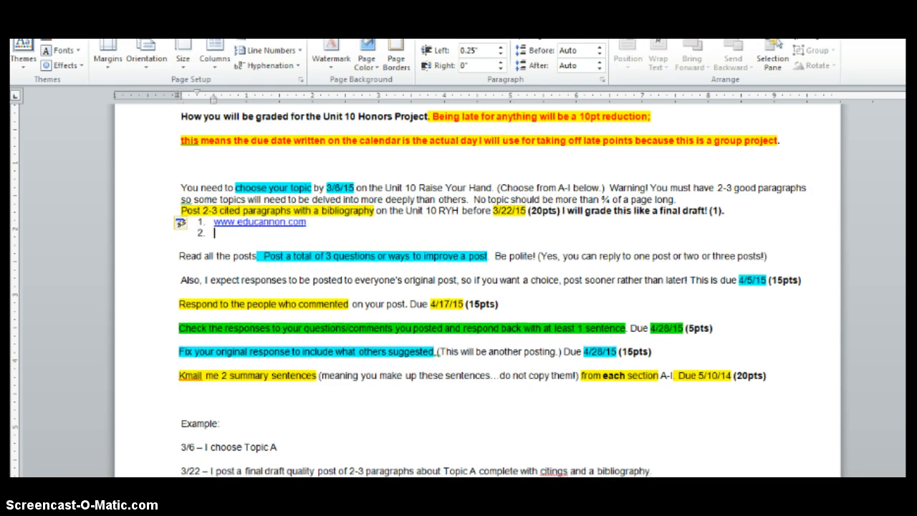
pyautogui.write('www.google.com')
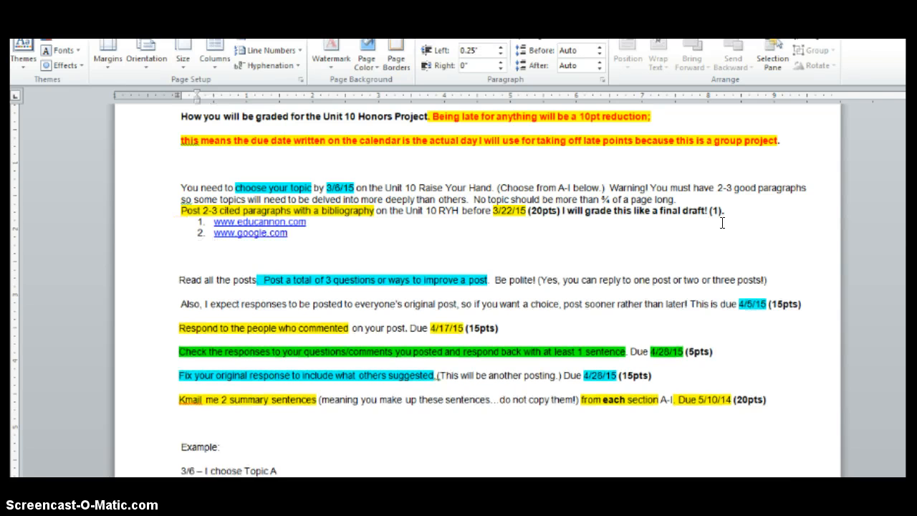
pyautogui.scroll(-3)
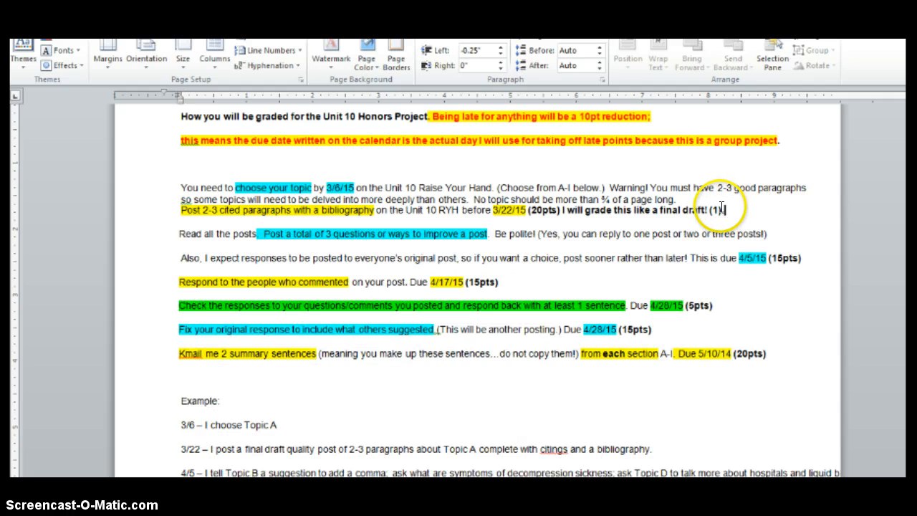
pyautogui.click(716, 211)
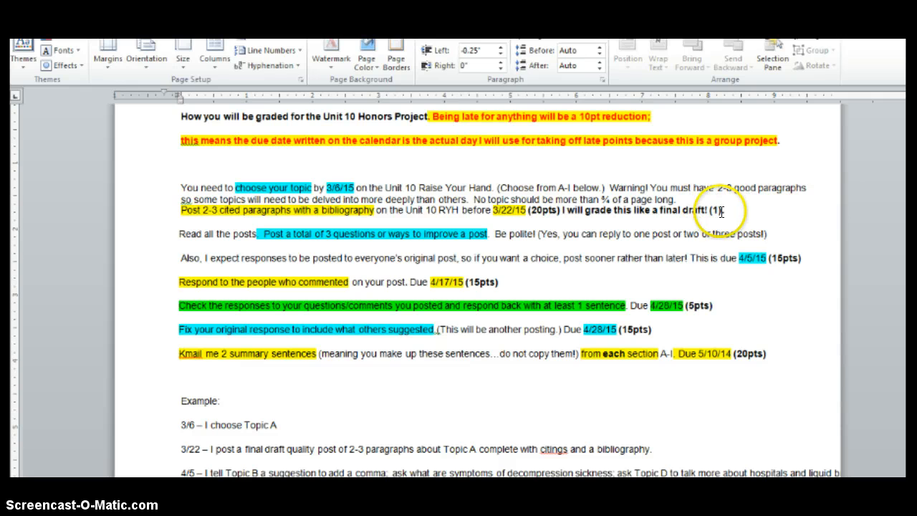
pyautogui.doubleClick(716, 212)
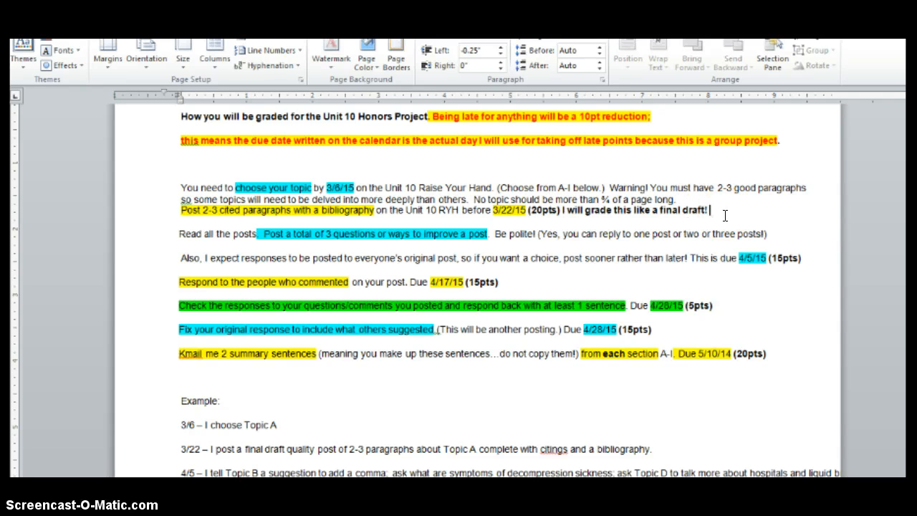
pyautogui.scroll(-3)
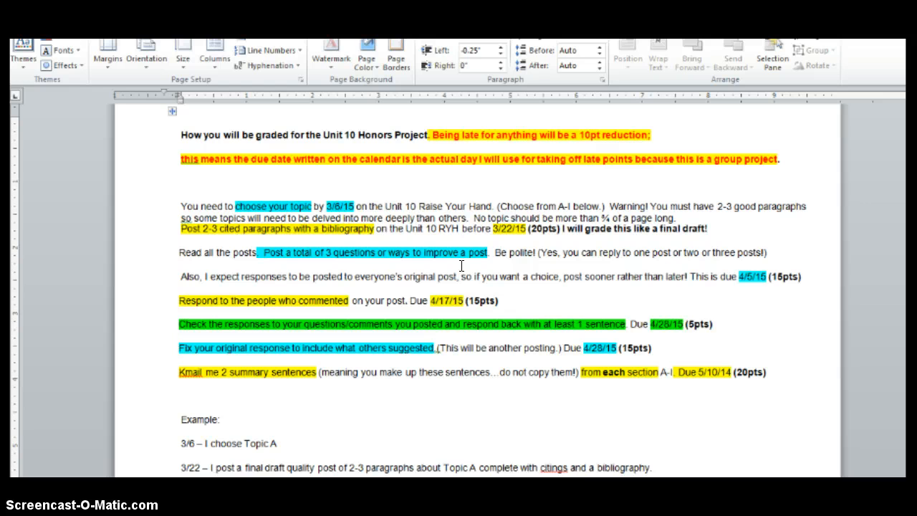
pyautogui.click(718, 230)
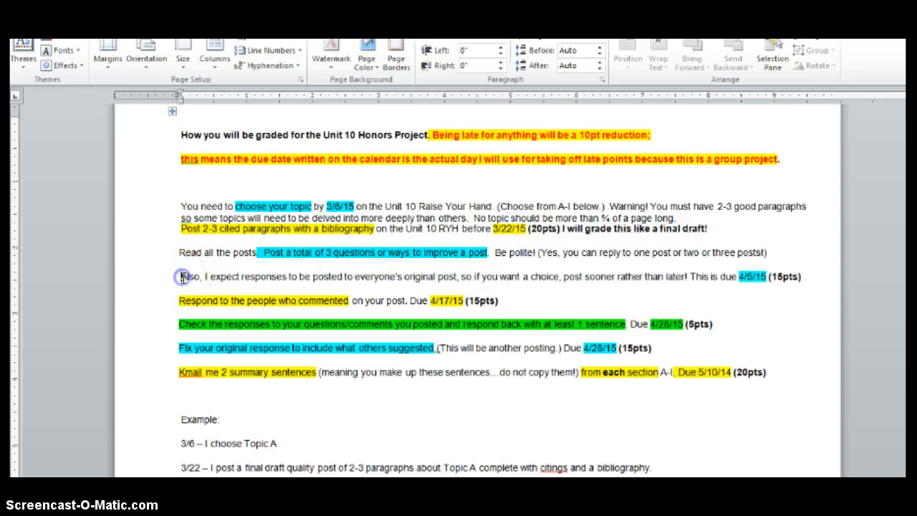
pyautogui.moveTo(679, 166)
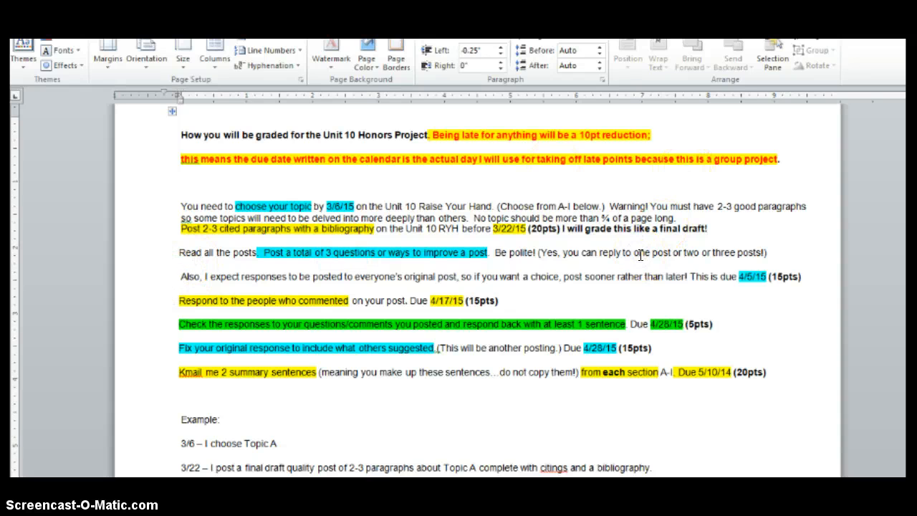
pyautogui.moveTo(738, 247)
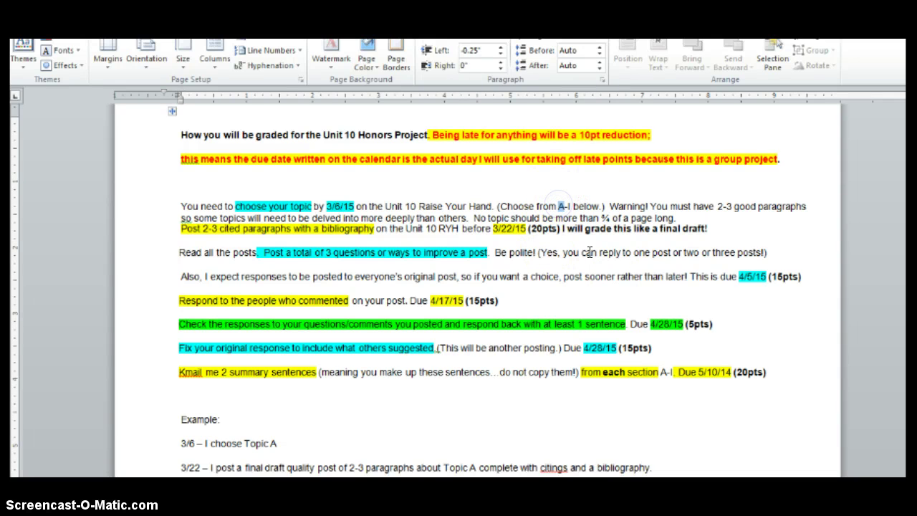
pyautogui.moveTo(634, 277)
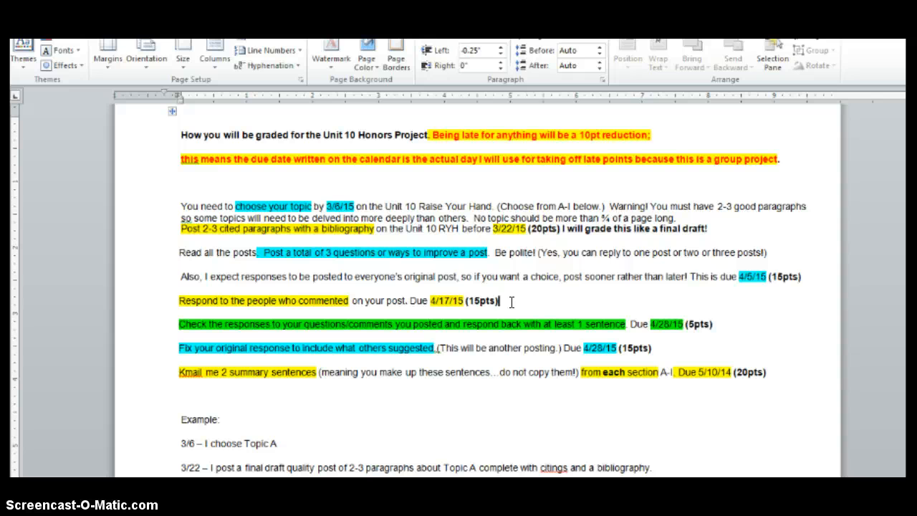
pyautogui.moveTo(742, 343)
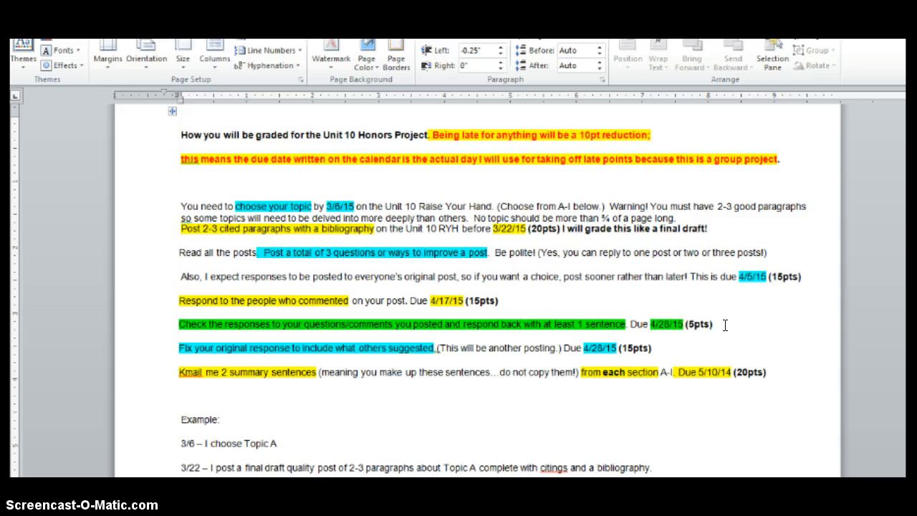
pyautogui.click(650, 348)
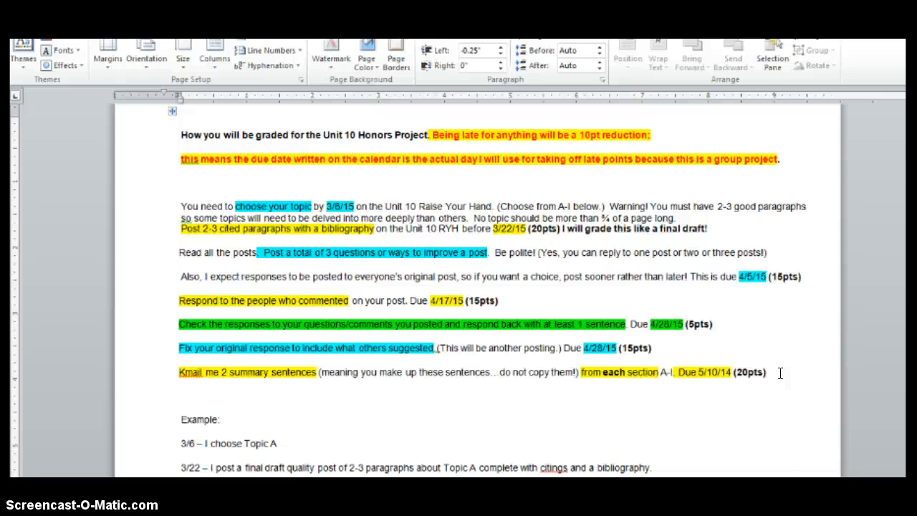
pyautogui.scroll(-3)
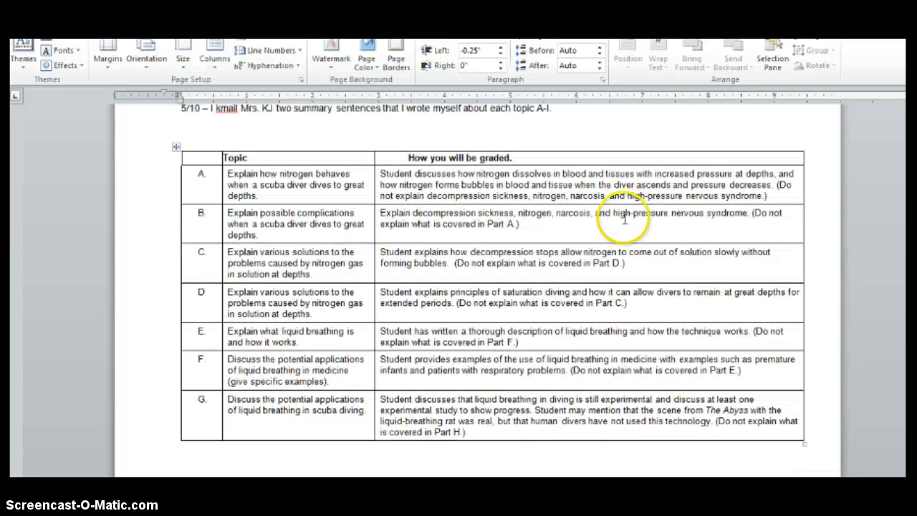
pyautogui.moveTo(566, 201)
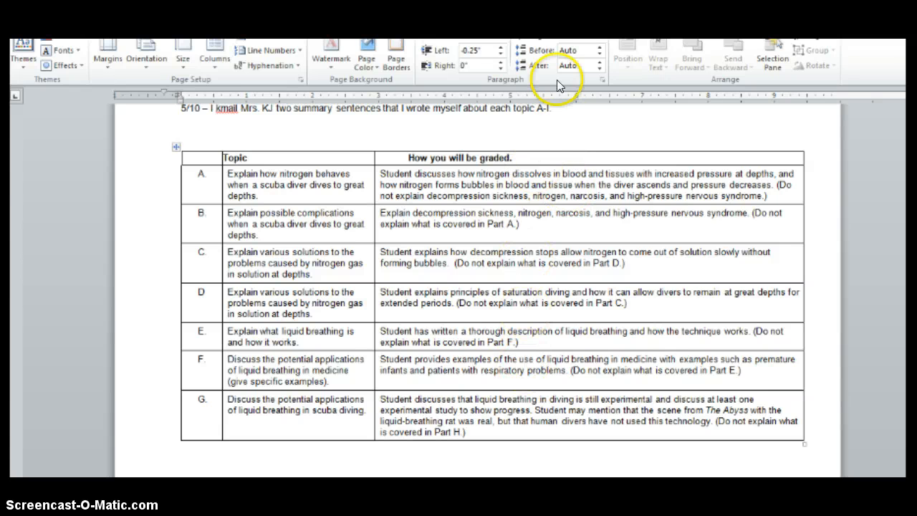
pyautogui.moveTo(580, 378)
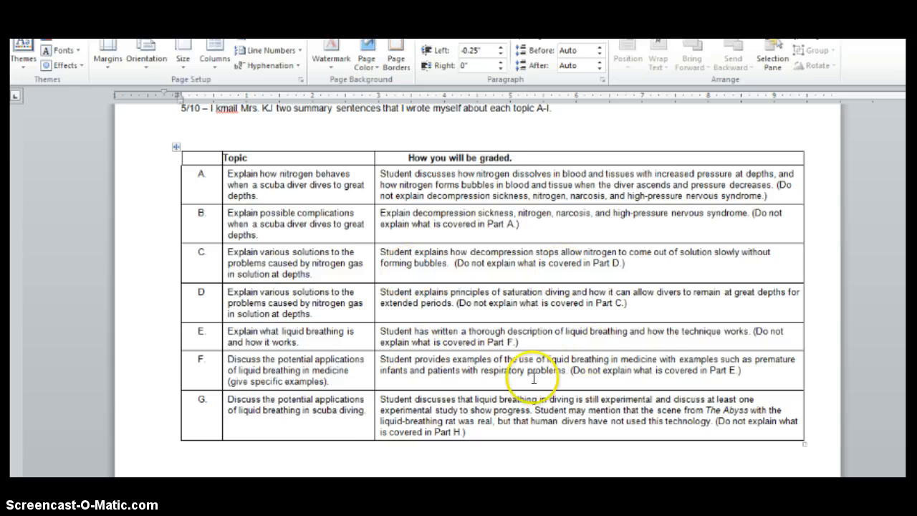
pyautogui.moveTo(455, 195)
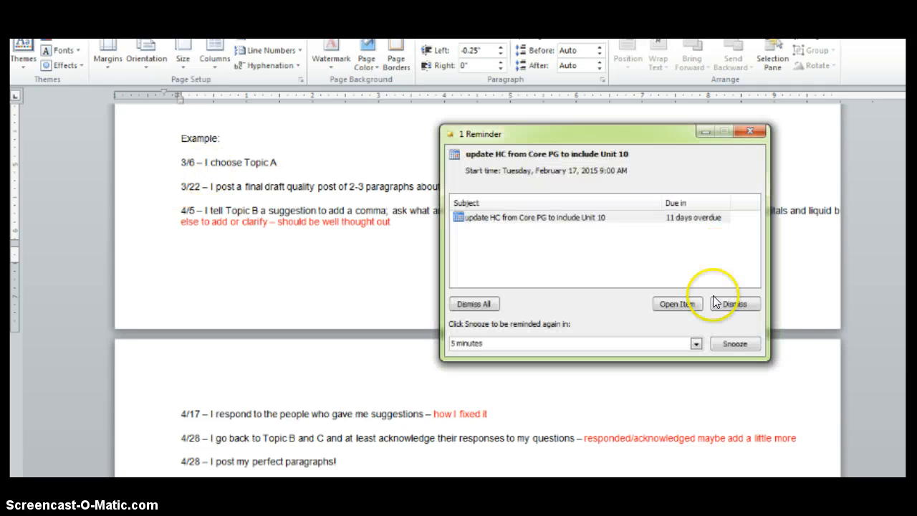
# - Dismiss the Outlook overdue-task reminder and move down to the later timeline entries
pyautogui.click(734, 303)
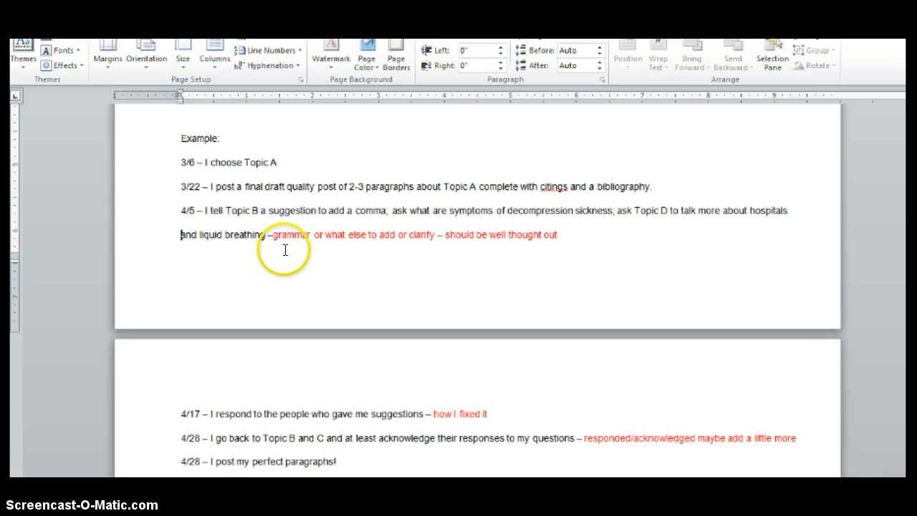
pyautogui.moveTo(452, 250)
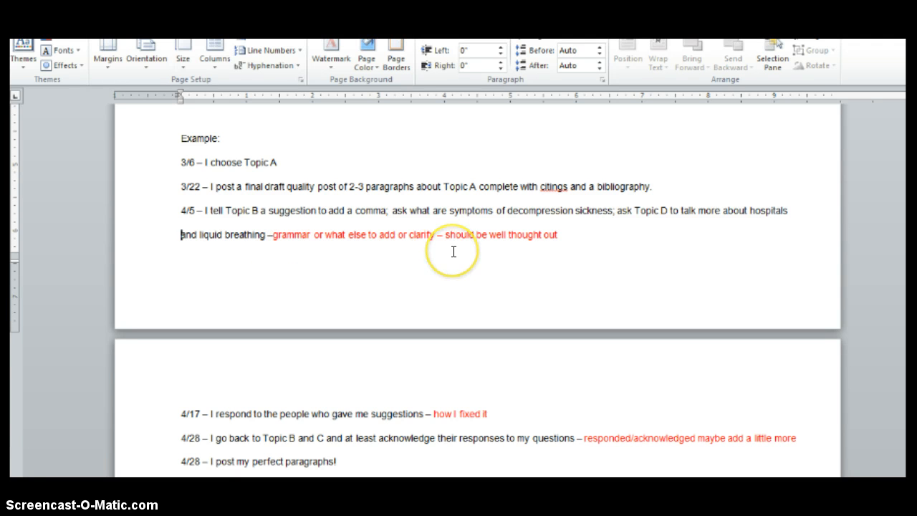
pyautogui.moveTo(286, 242)
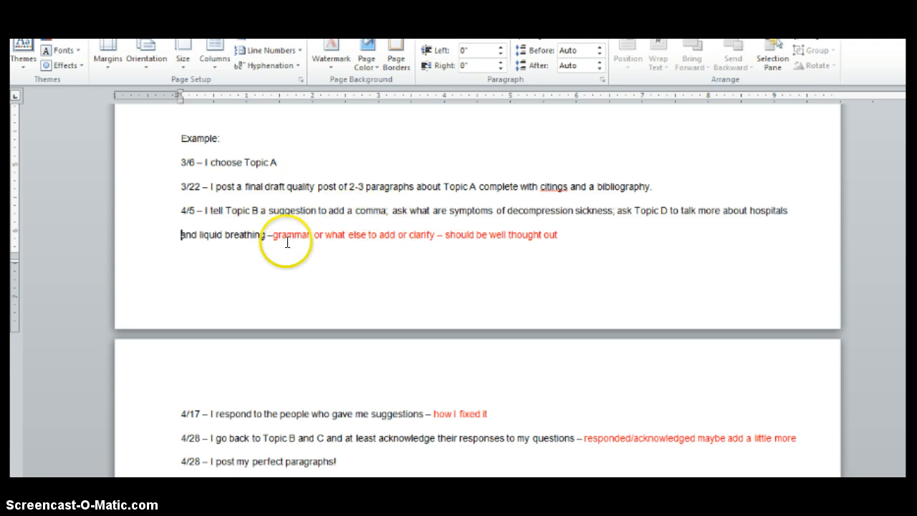
pyautogui.scroll(-3)
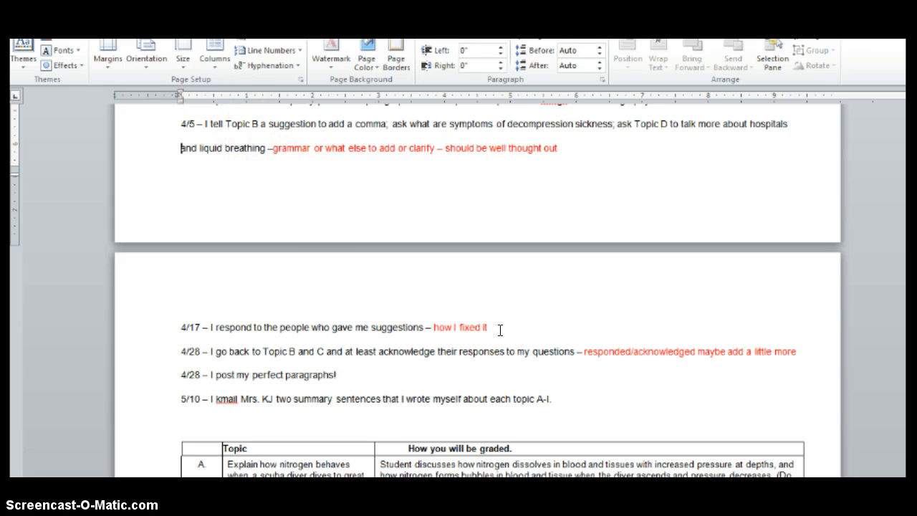
# - Replace the C in the 4/28 entry so it reads Topic B and D
pyautogui.click(492, 328)
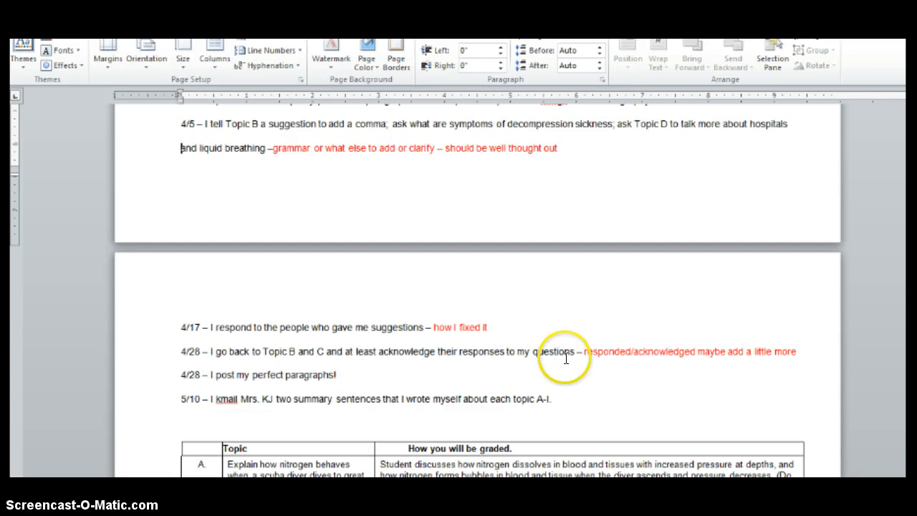
pyautogui.moveTo(576, 367)
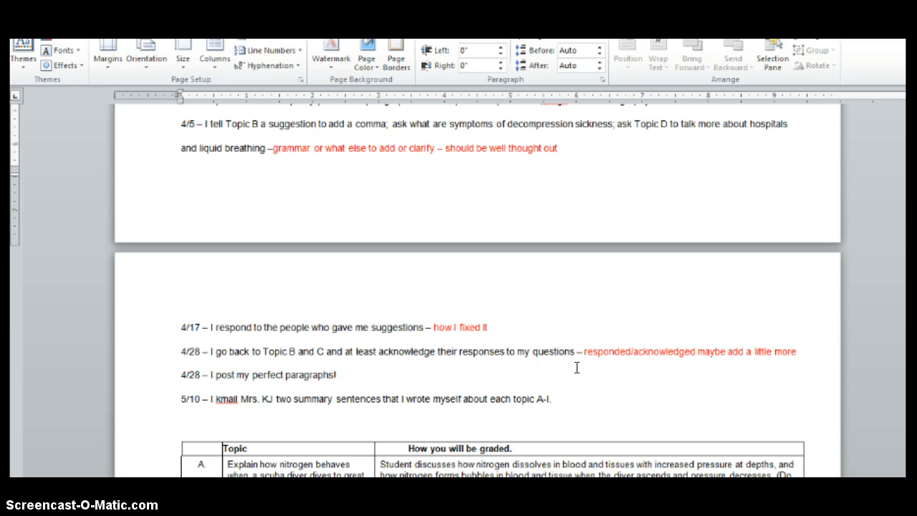
pyautogui.doubleClick(324, 352)
pyautogui.write('D')
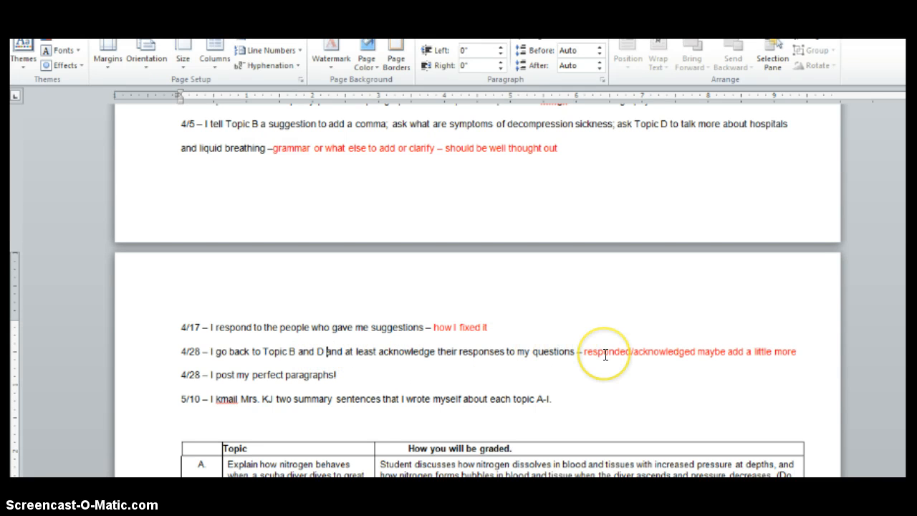
pyautogui.moveTo(579, 122)
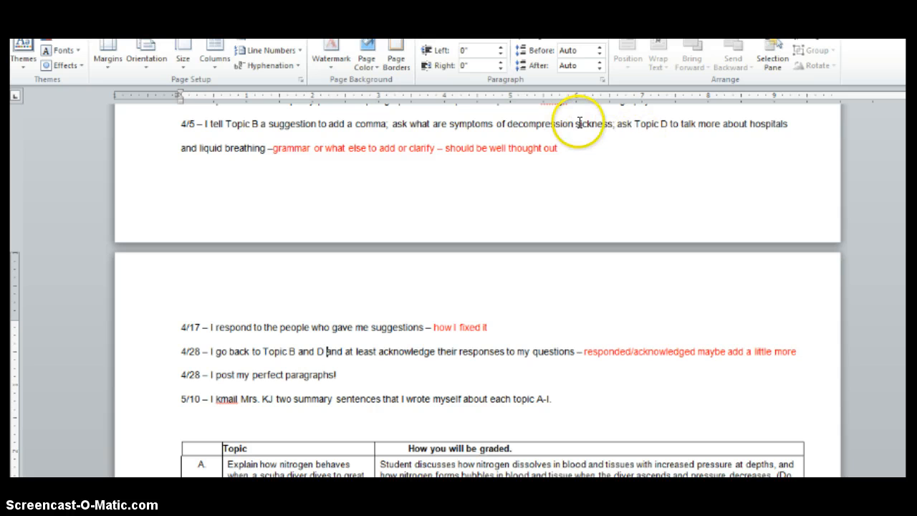
pyautogui.moveTo(736, 123)
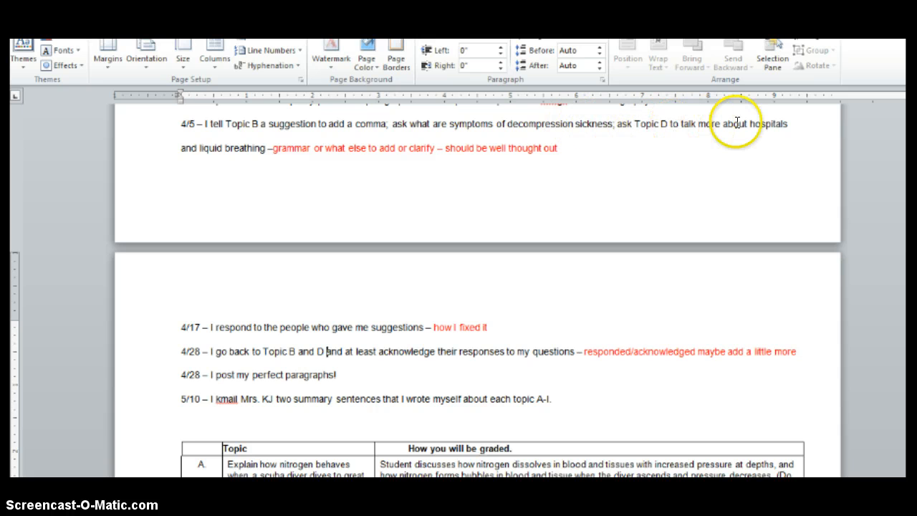
pyautogui.moveTo(433, 327)
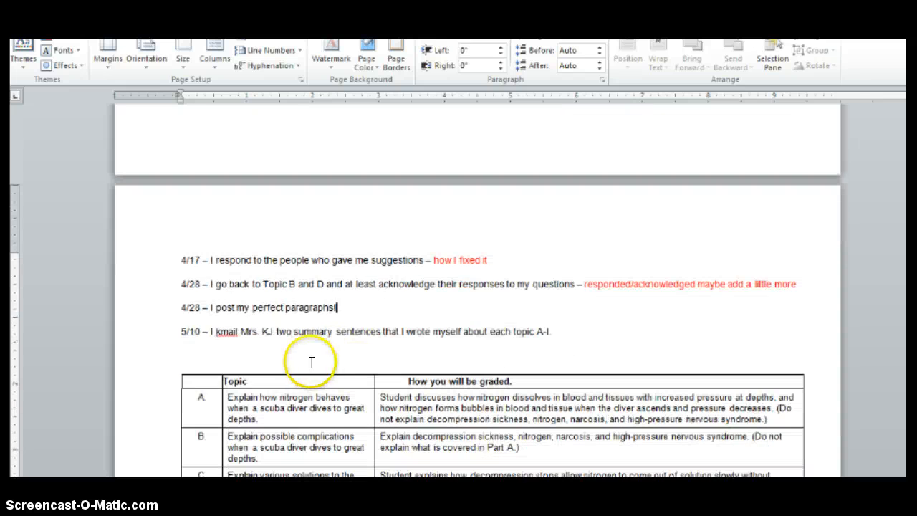
pyautogui.click(558, 333)
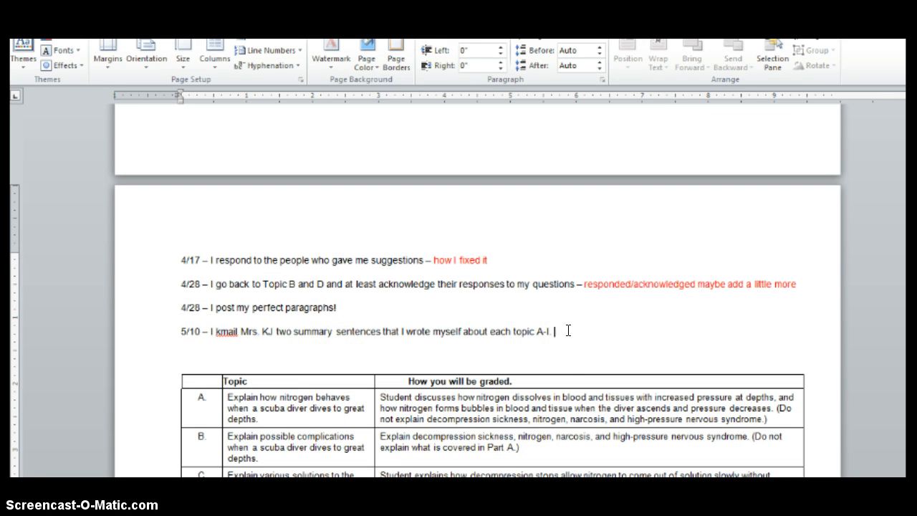
pyautogui.scroll(-3)
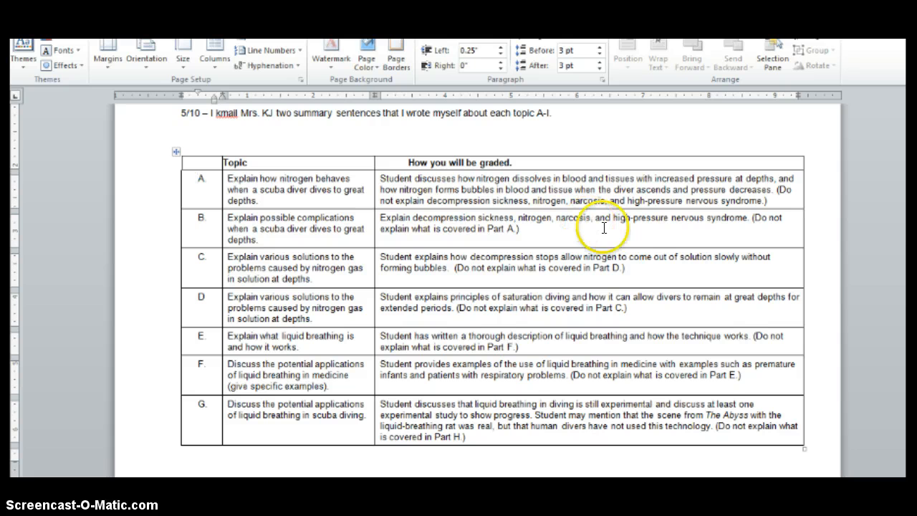
pyautogui.moveTo(638, 267)
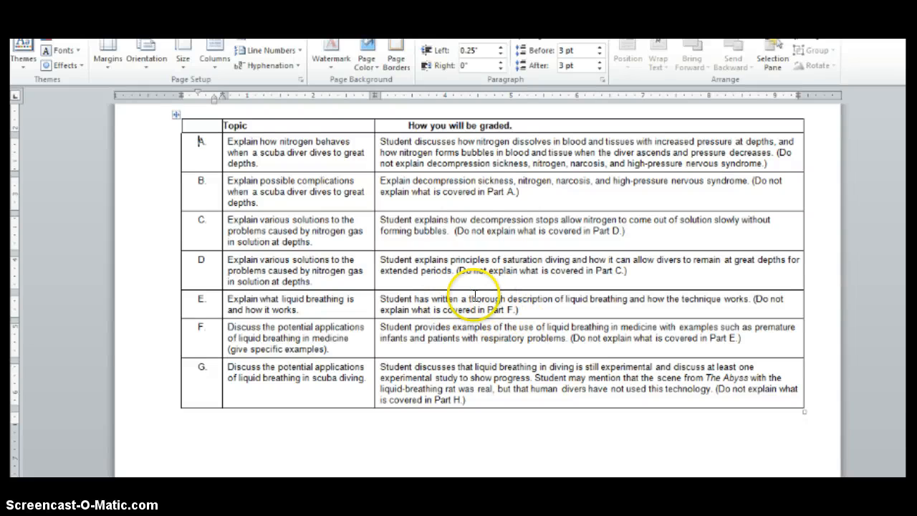
pyautogui.moveTo(556, 343)
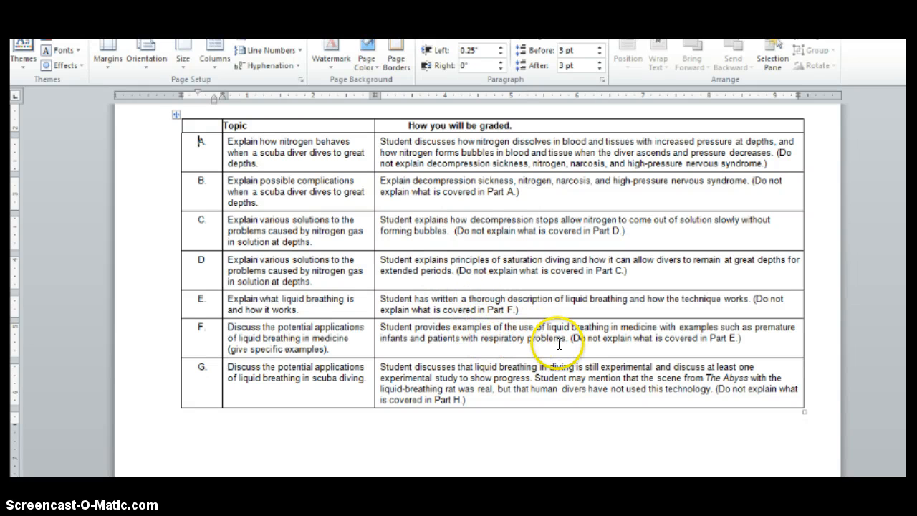
pyautogui.scroll(-3)
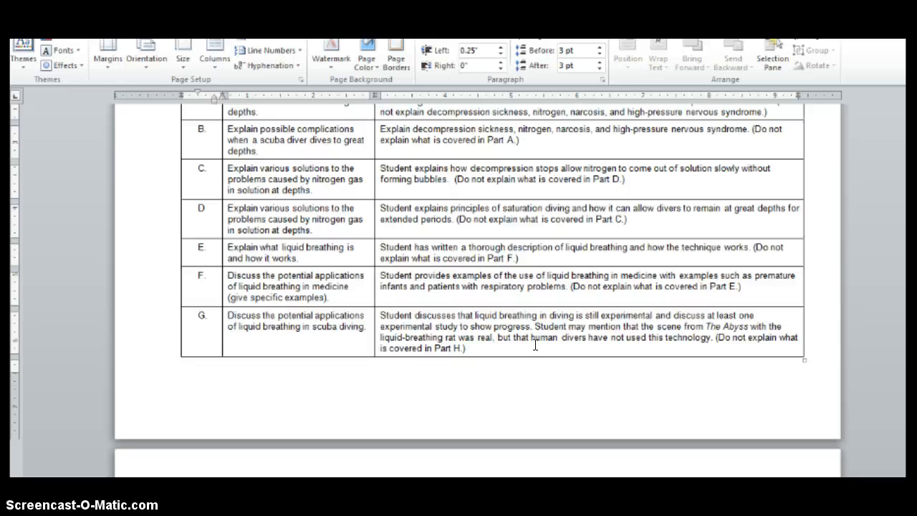
pyautogui.moveTo(694, 338)
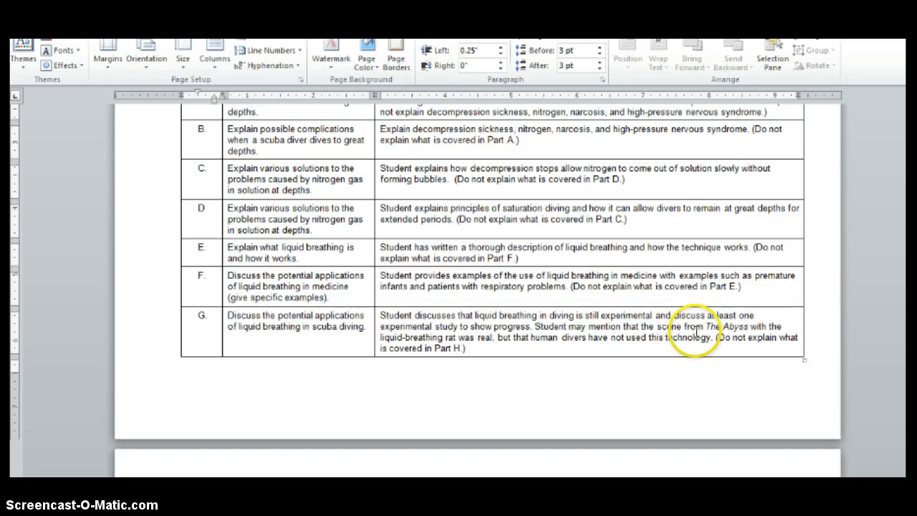
pyautogui.moveTo(604, 319)
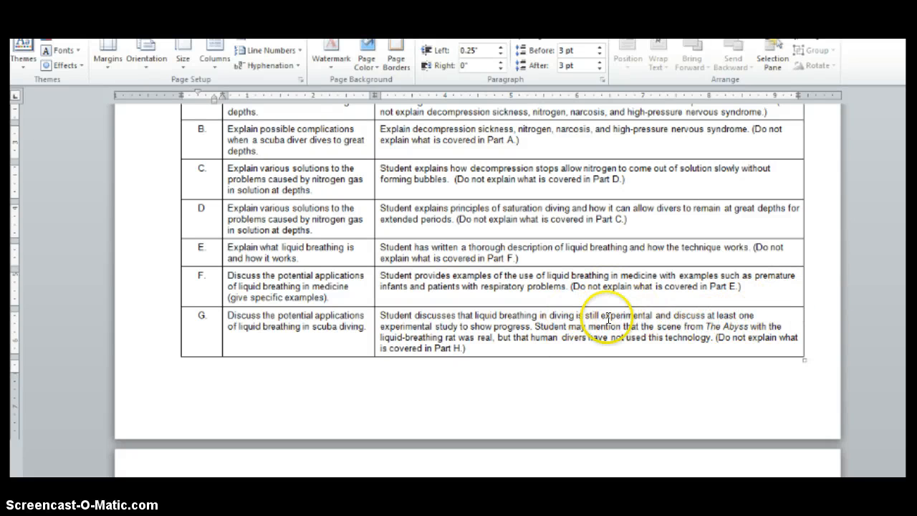
# - Replace "this" in row H so it reads "how liquid breathing technology will solve"
pyautogui.scroll(-3)
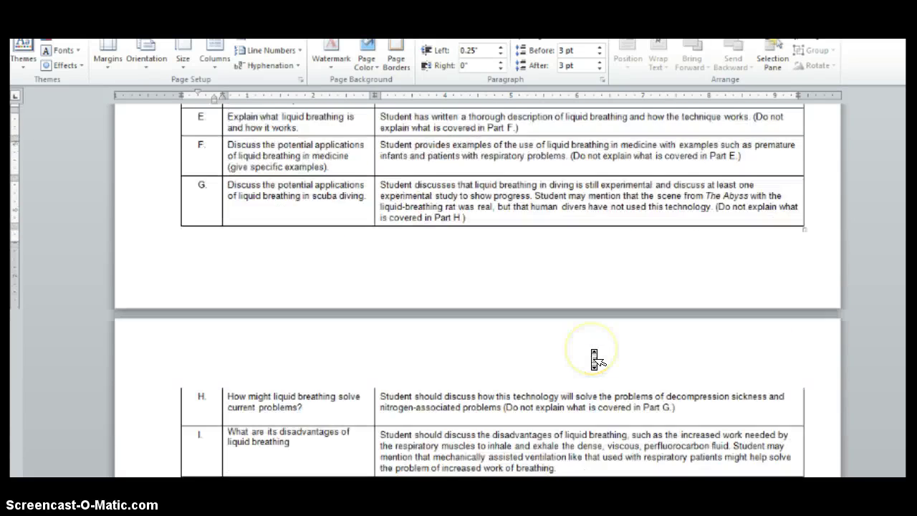
pyautogui.scroll(-3)
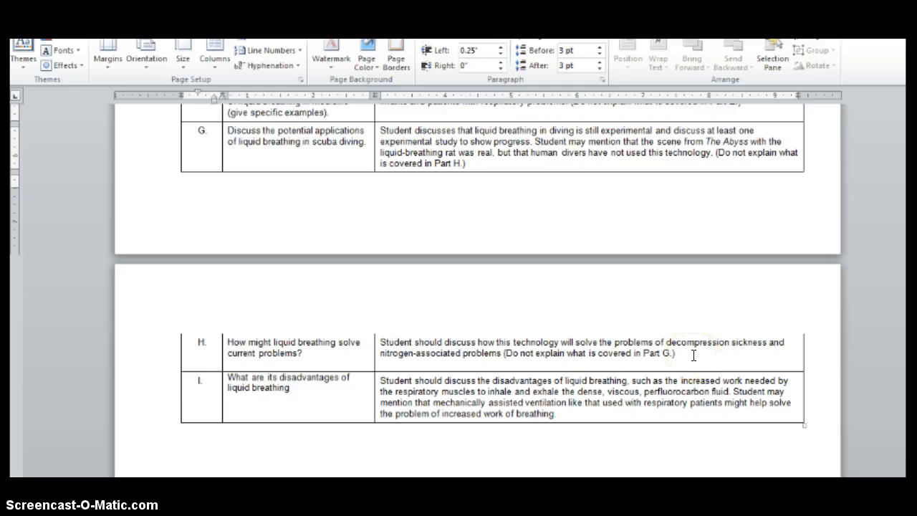
pyautogui.doubleClick(501, 341)
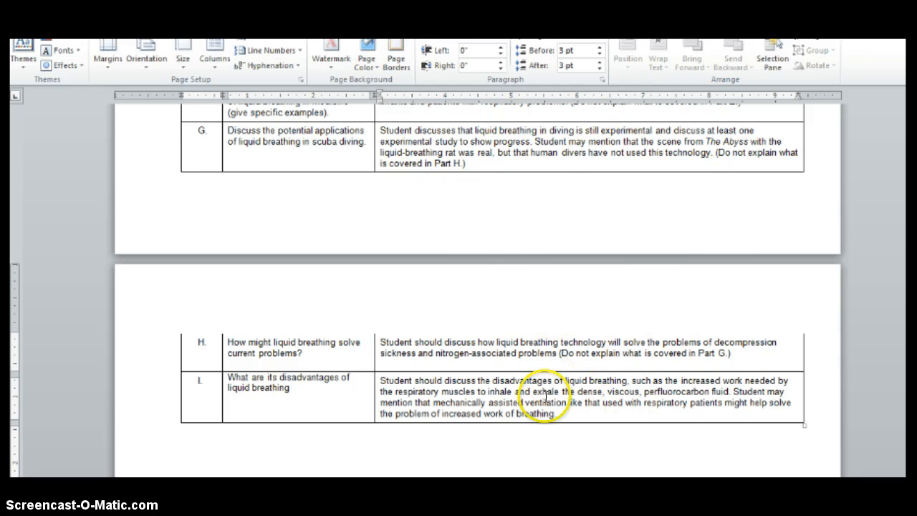
pyautogui.moveTo(588, 425)
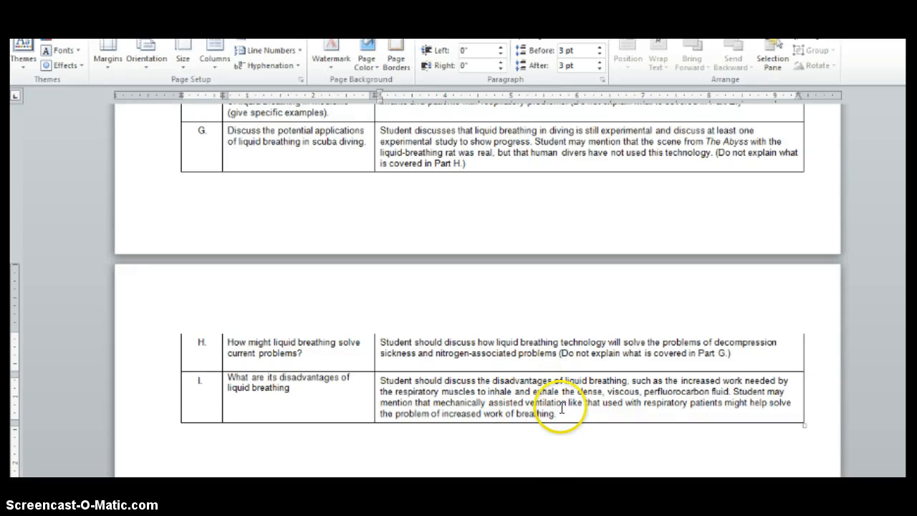
pyautogui.moveTo(624, 420)
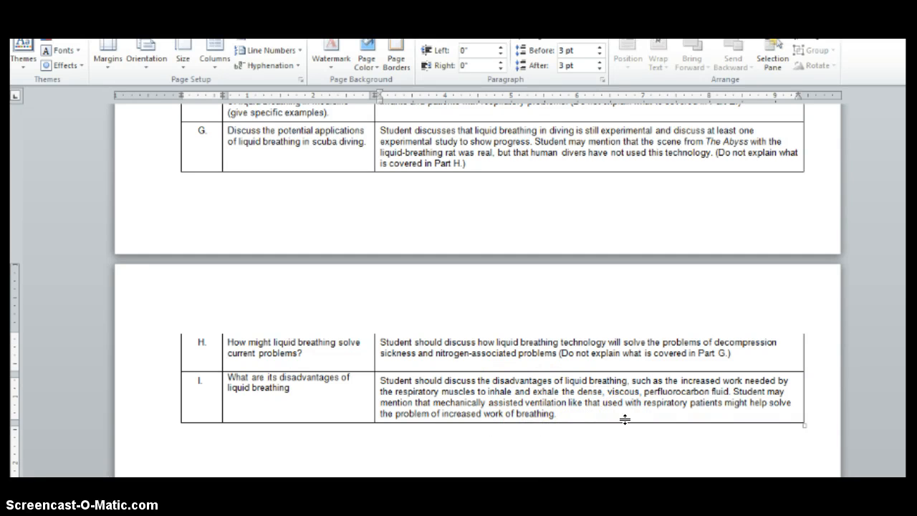
pyautogui.scroll(-3)
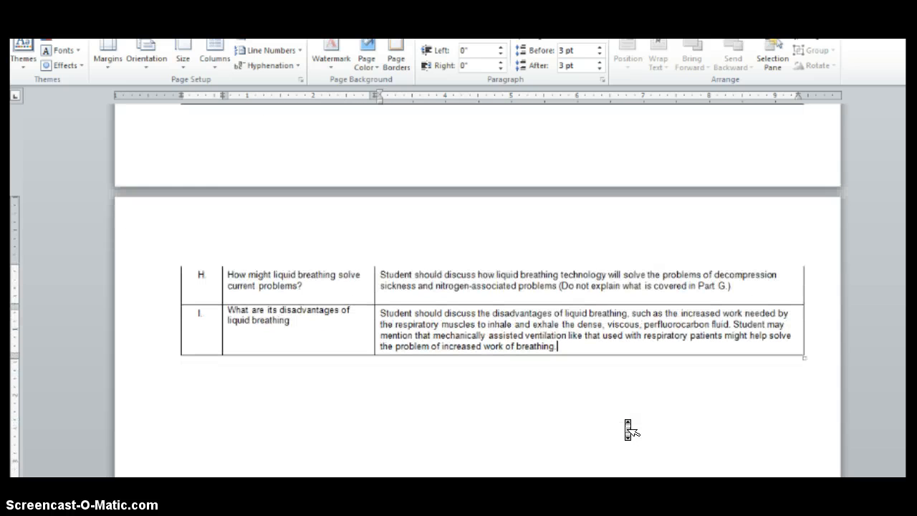